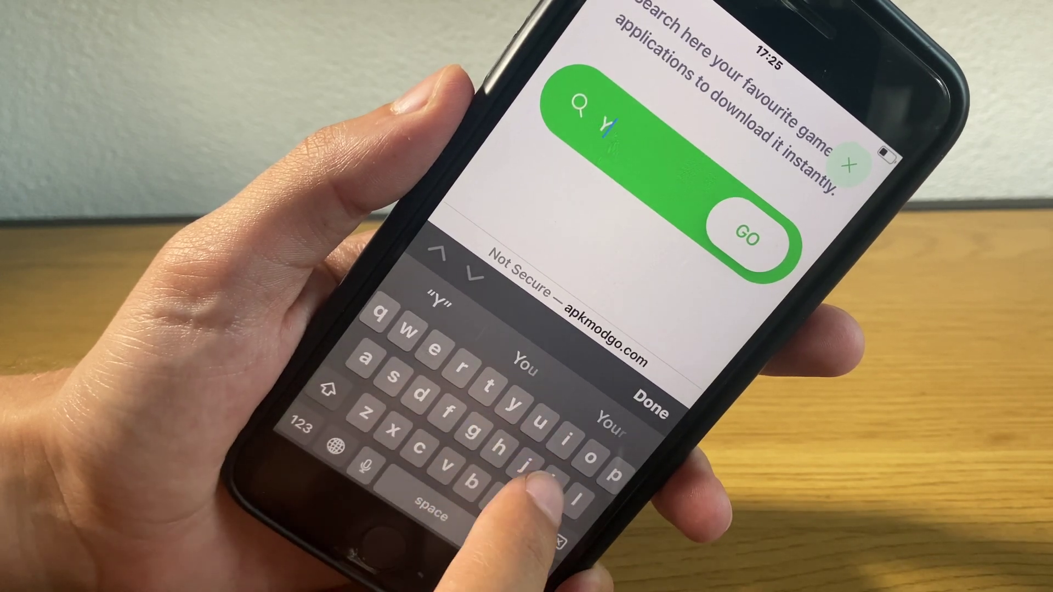
Start typing the ad-blocker app name into the apkmodgo.com search field
{"action": "type", "text": "b"}
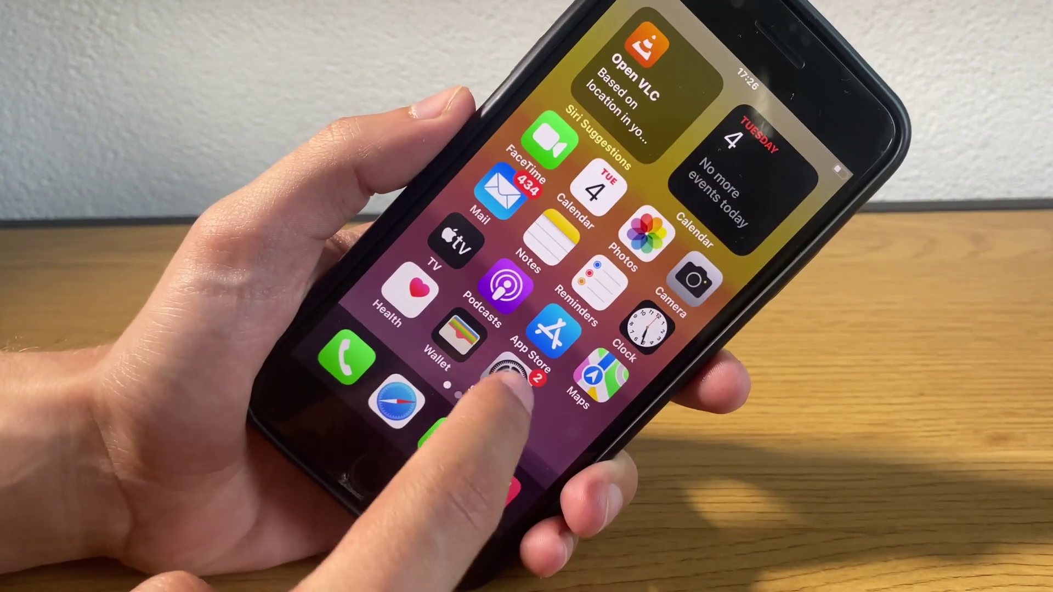
Go into Settings to install the downloaded uBlock Origin profile
{"action": "left_click", "coordinate": [509, 380]}
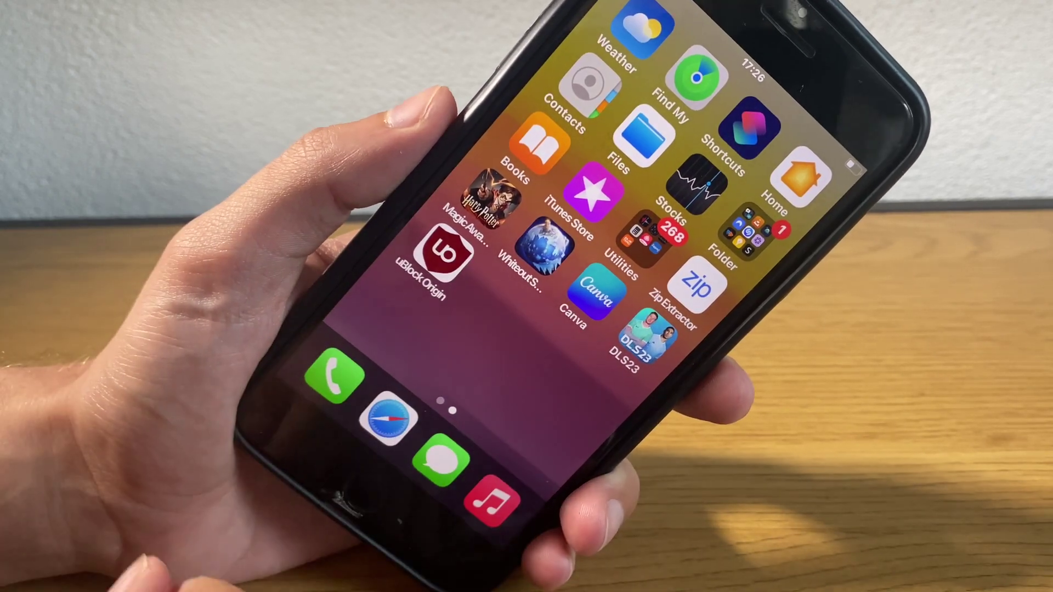
Launch uBlock Origin from its home screen icon
{"action": "left_click", "coordinate": [434, 262]}
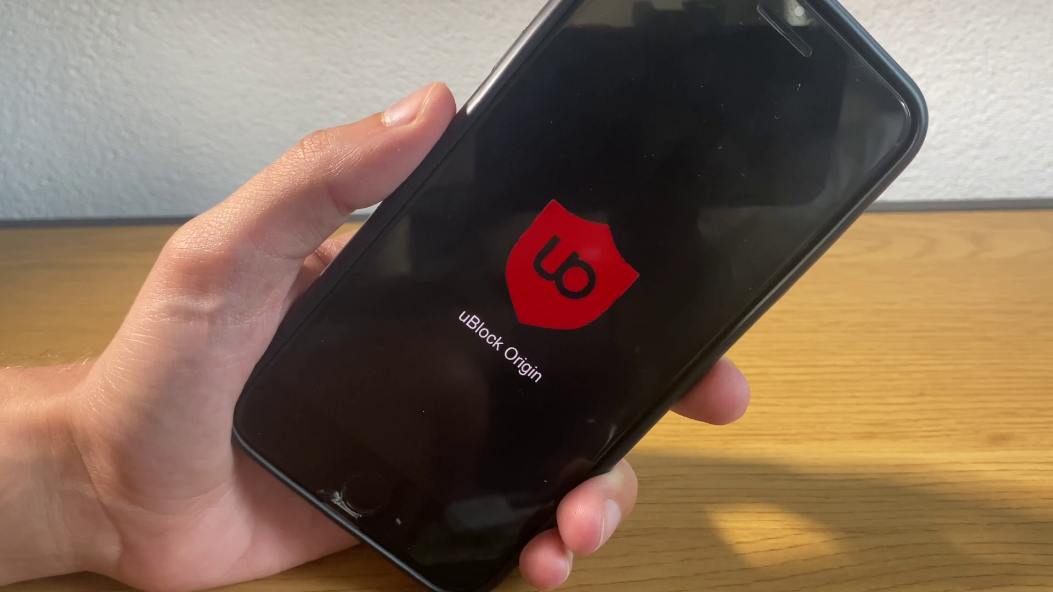